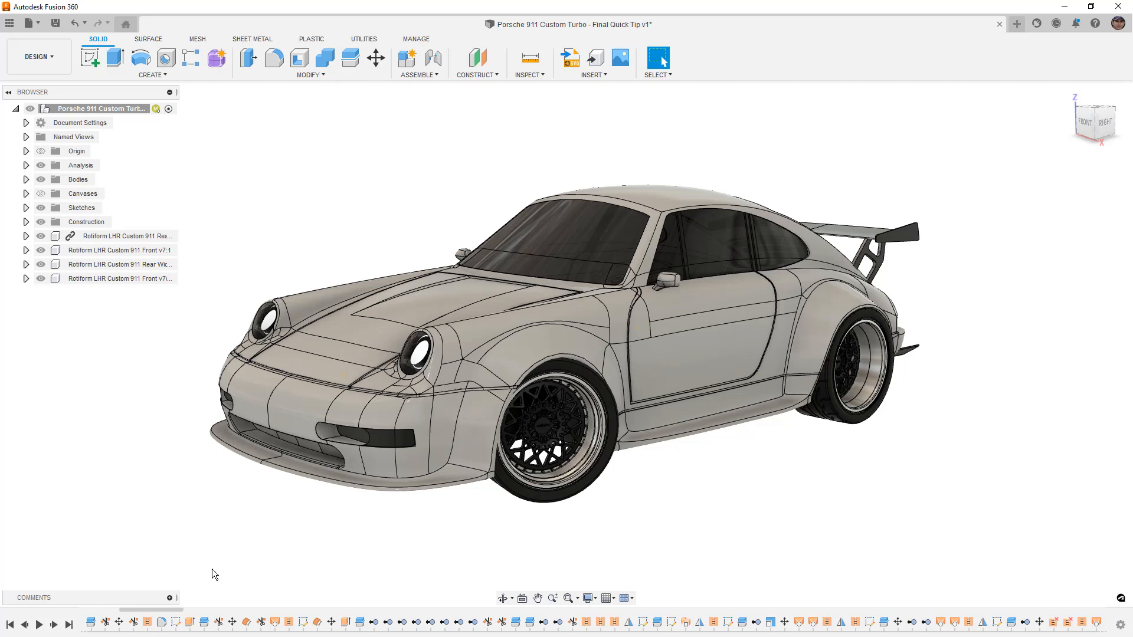
pyautogui.moveTo(503, 599)
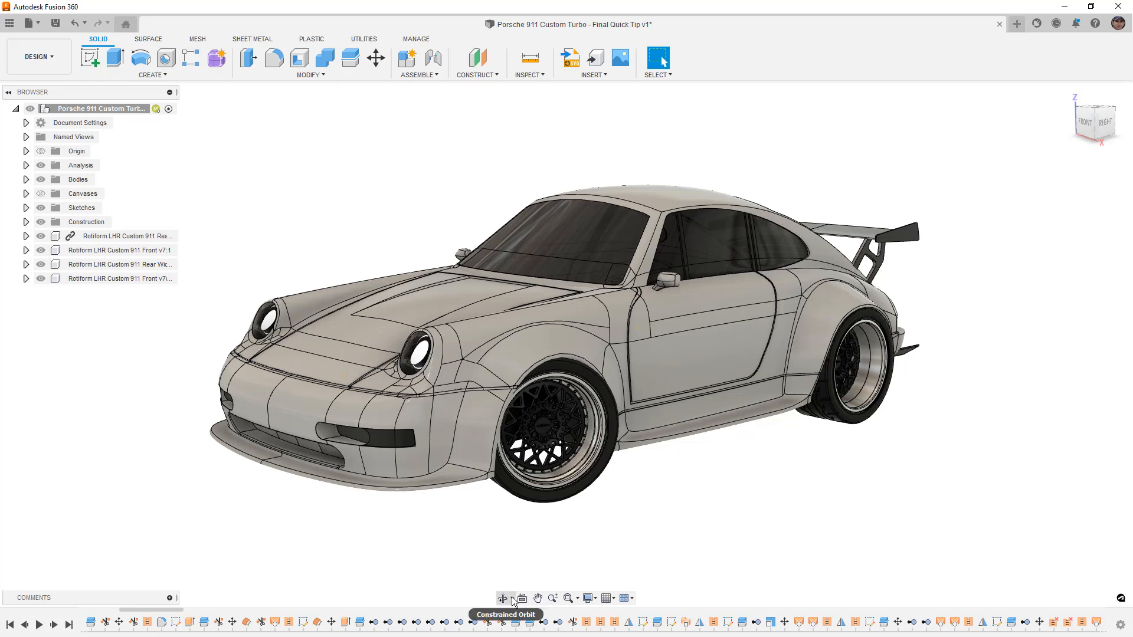
# Step: Show the Free Orbit and Constrained Orbit choices from the navigation bar's Orbit dropdown
pyautogui.click(512, 598)
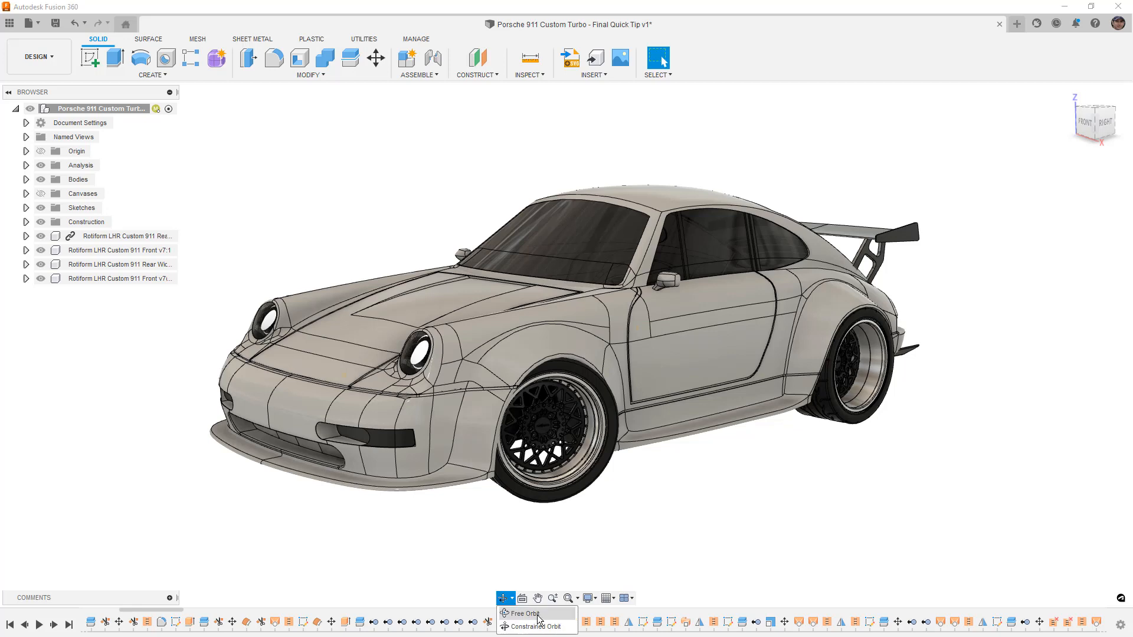
pyautogui.moveTo(535, 627)
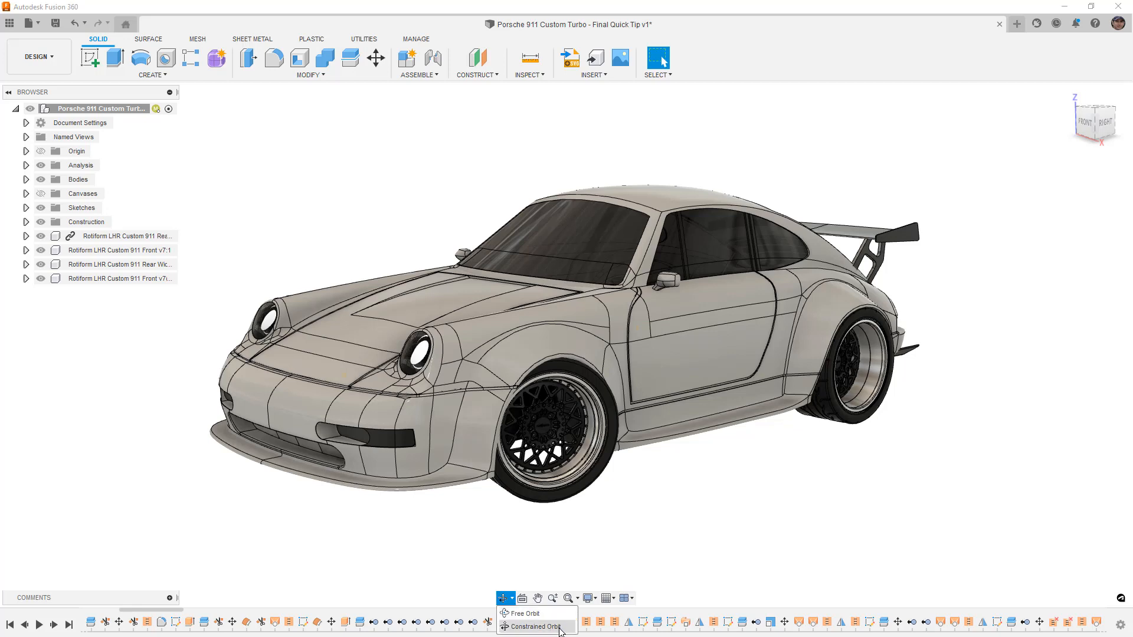
pyautogui.moveTo(928, 423)
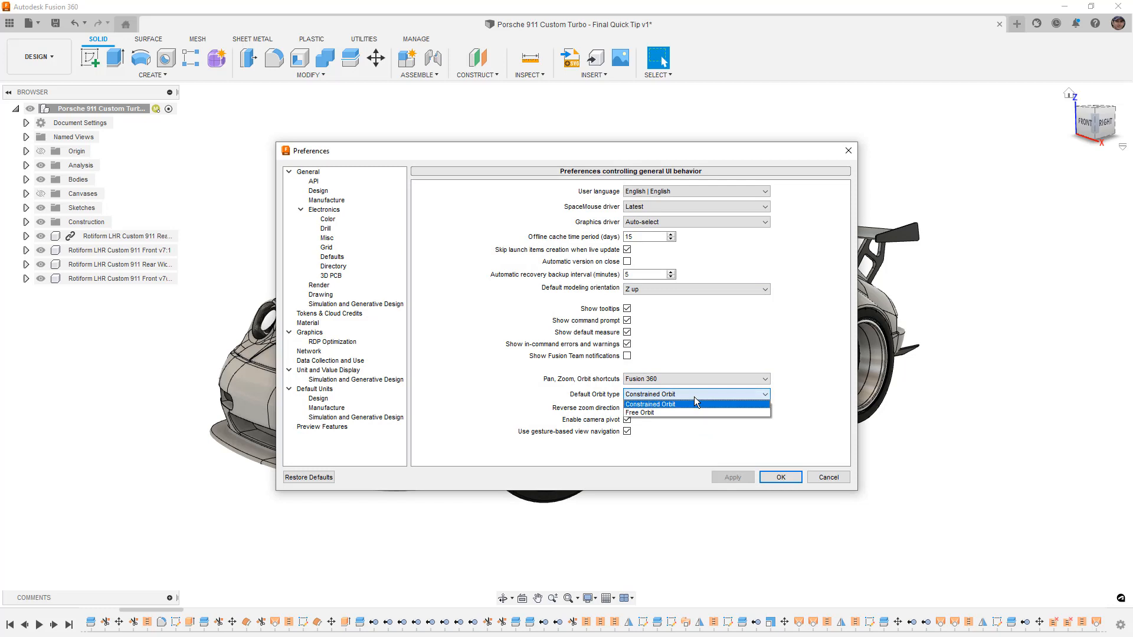
pyautogui.moveTo(683, 412)
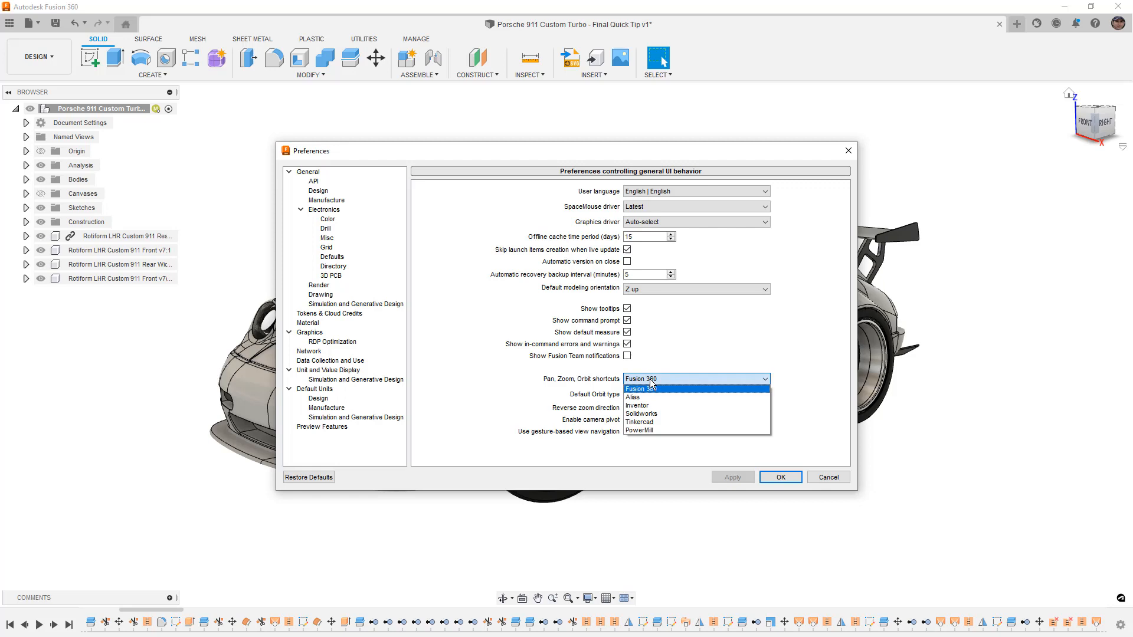
pyautogui.moveTo(683, 373)
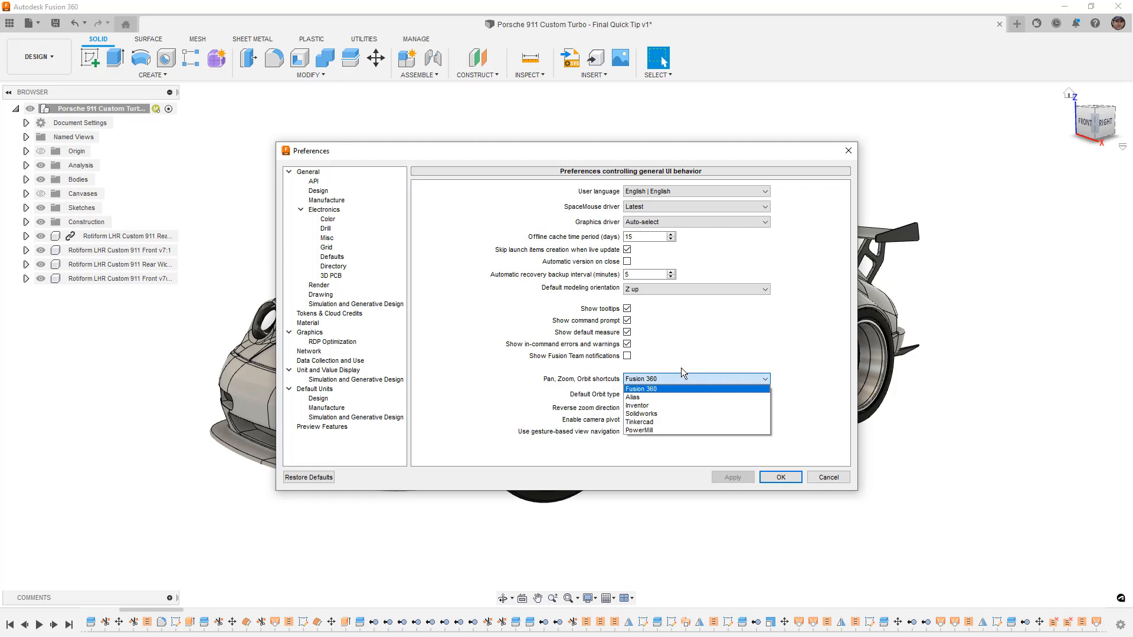
# Step: In General preferences, keep the Fusion 360 navigation shortcuts with Constrained Orbit as default
pyautogui.click(640, 388)
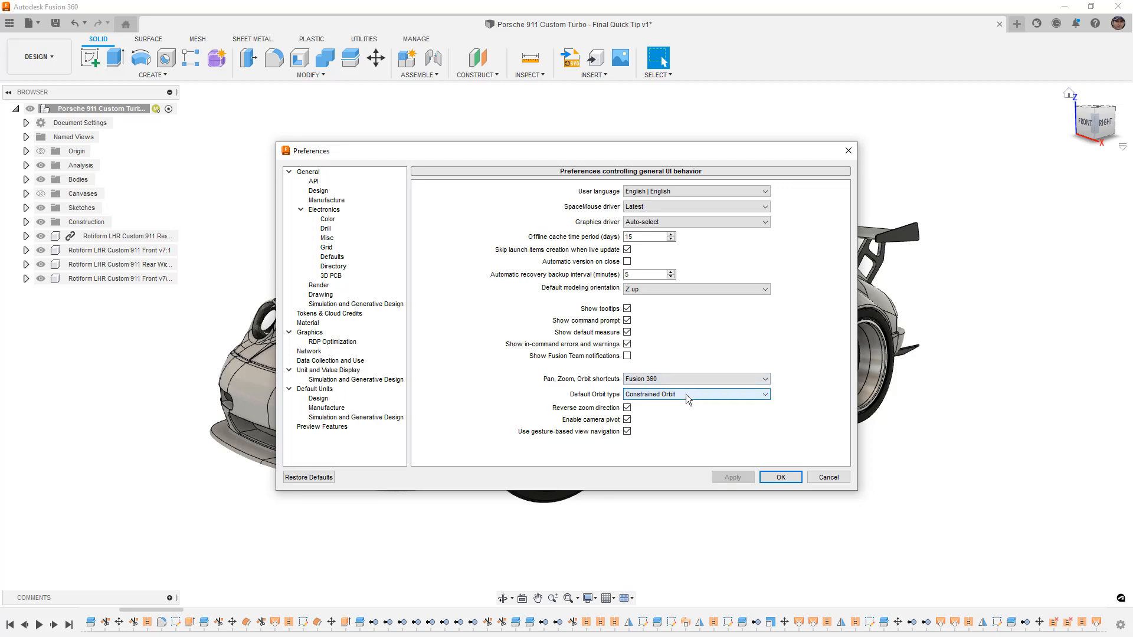
pyautogui.moveTo(627, 409)
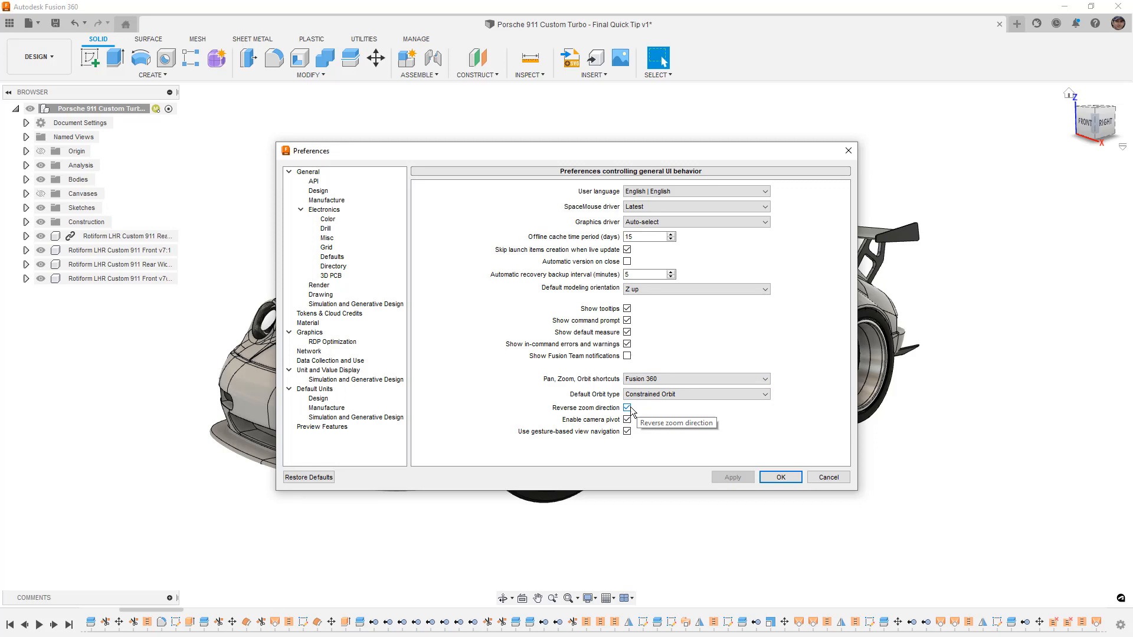
pyautogui.moveTo(615, 424)
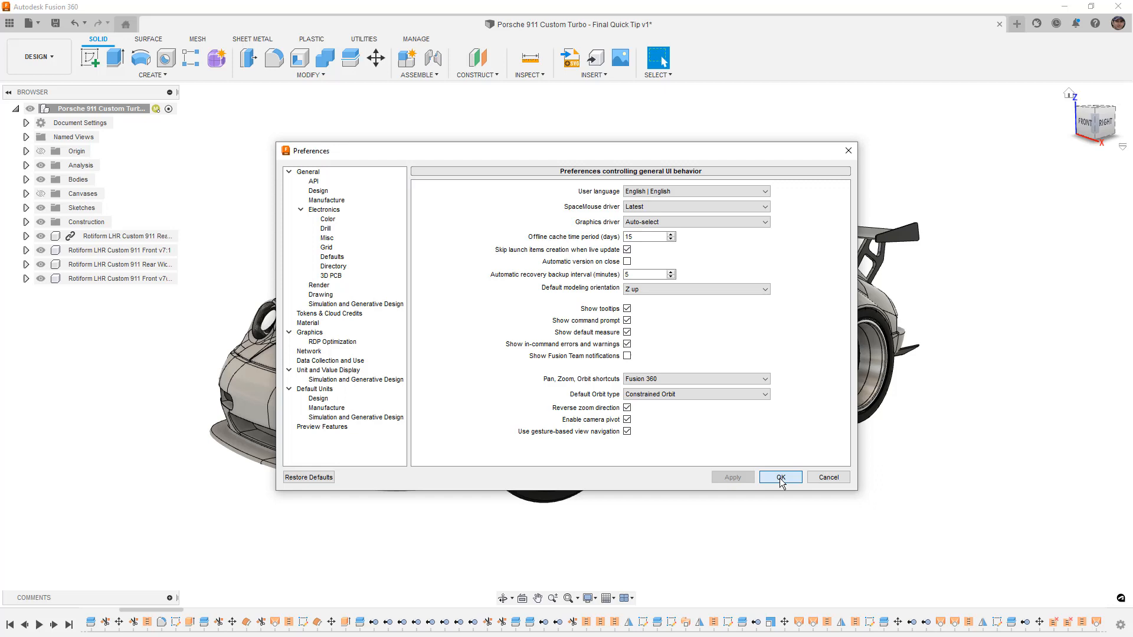
# Step: Accept the changed preferences with OK and close the dialog
pyautogui.click(780, 477)
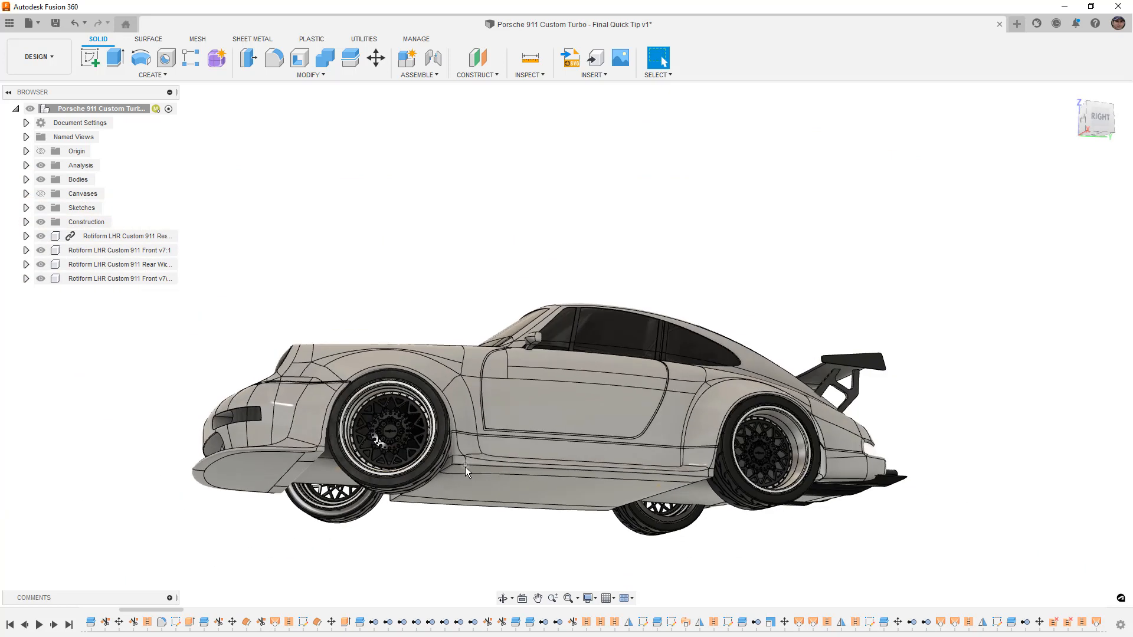
# Step: Switch to Constrained Orbit and orbit the Porsche back to a level side view
pyautogui.click(505, 598)
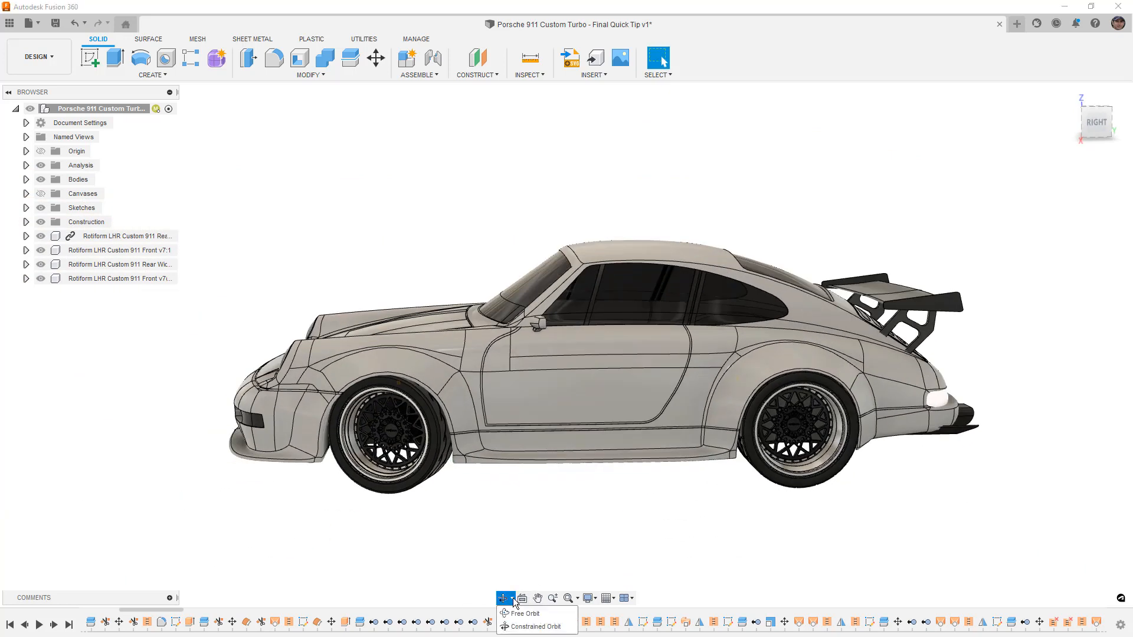
pyautogui.click(524, 614)
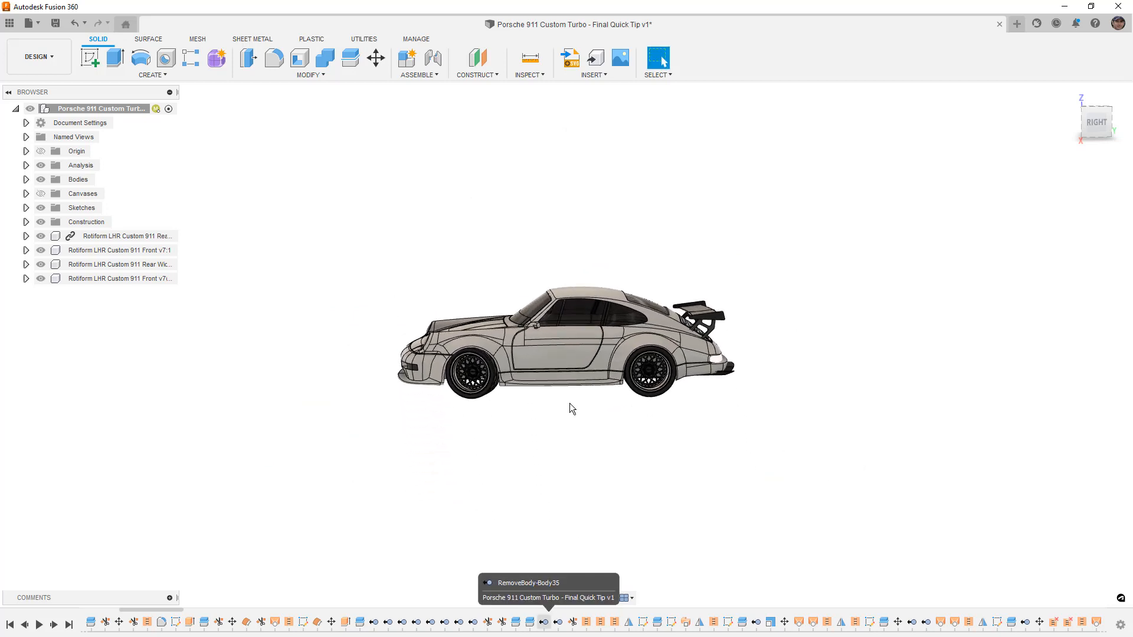
pyautogui.click(502, 598)
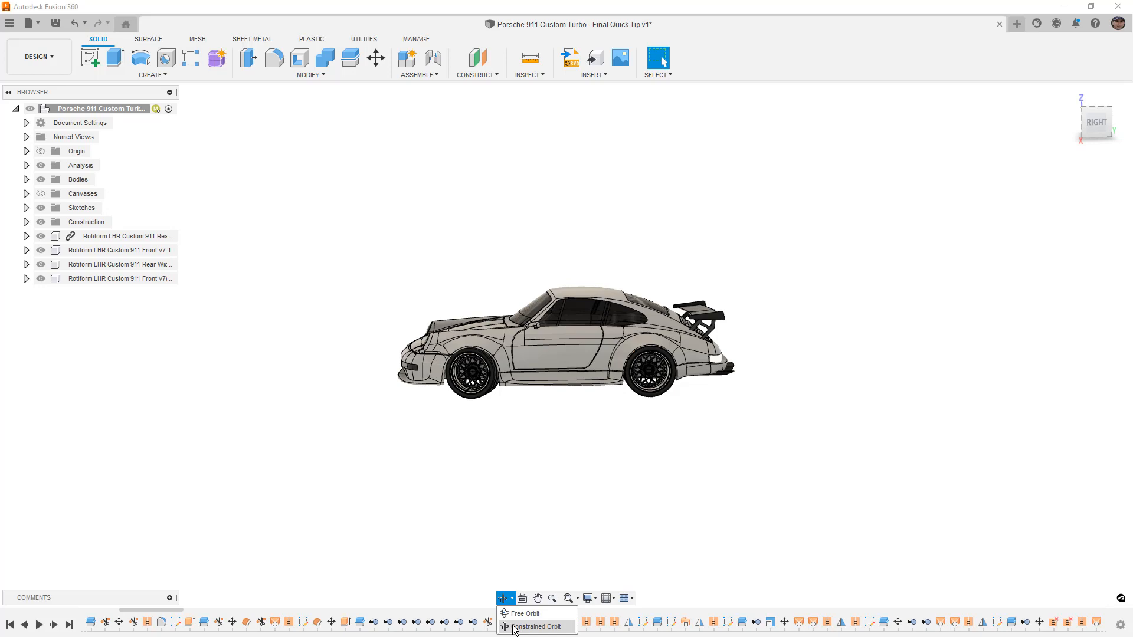
pyautogui.click(524, 612)
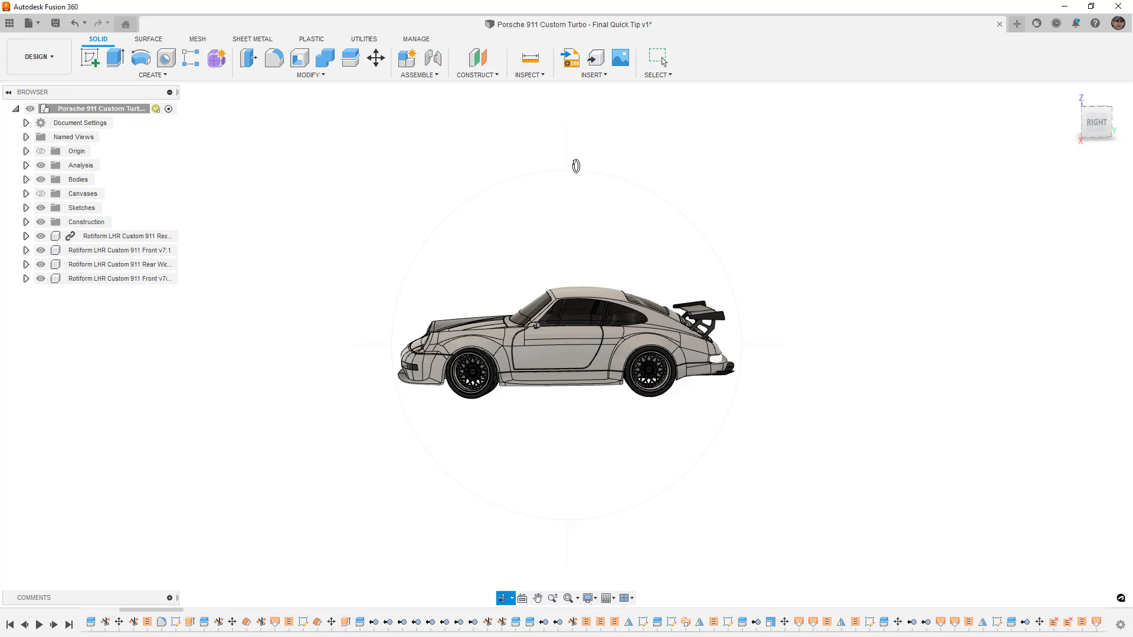
pyautogui.moveTo(769, 336)
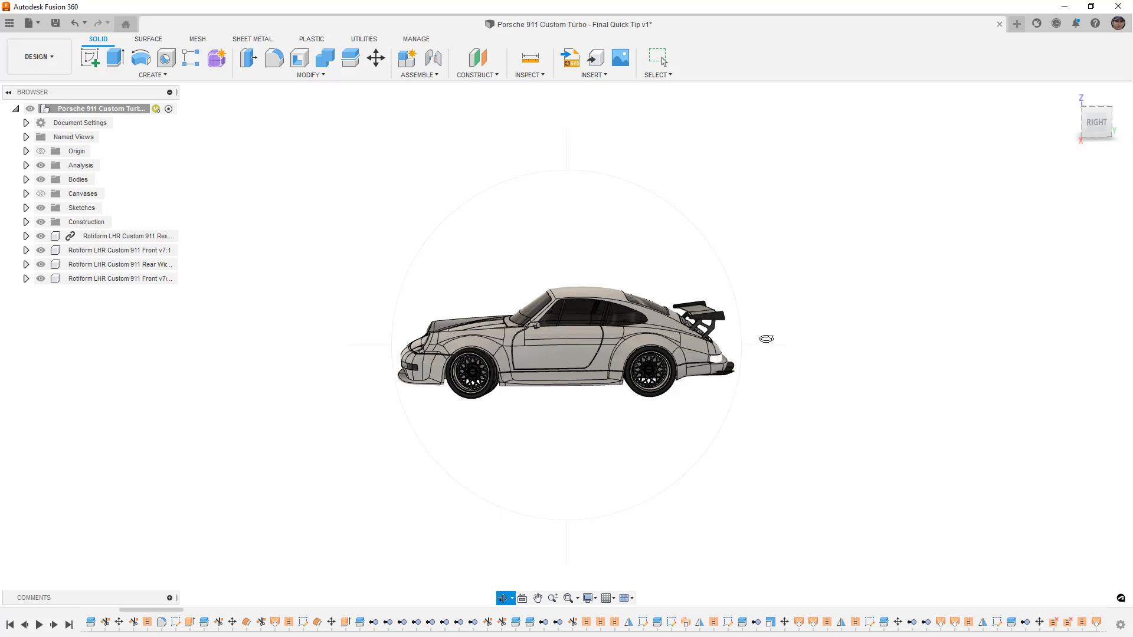
pyautogui.moveTo(743, 216)
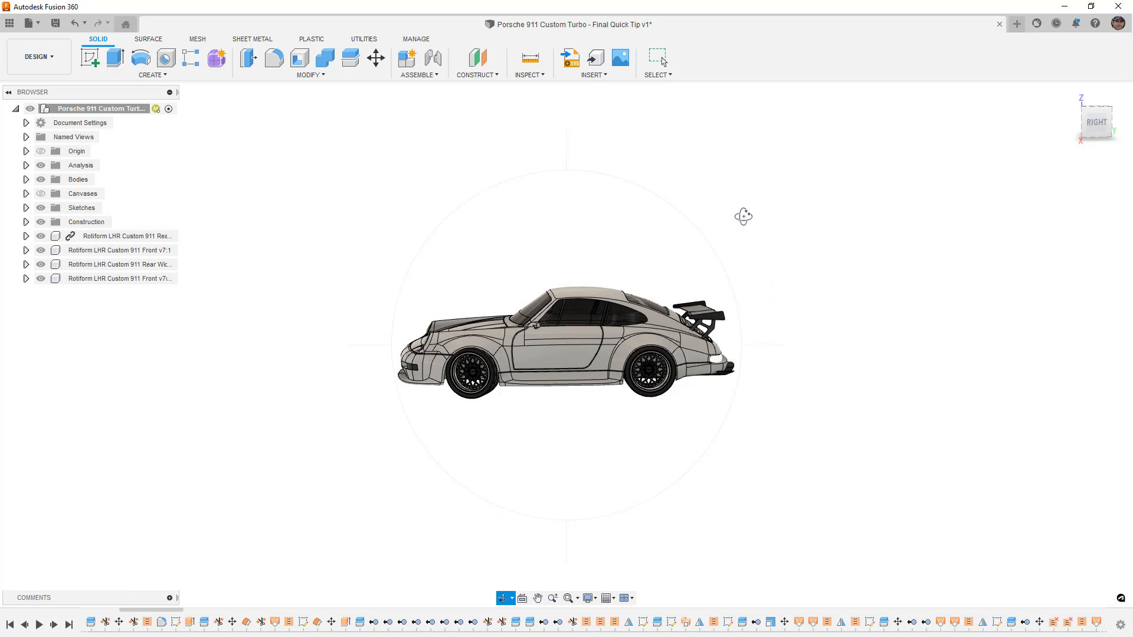
pyautogui.moveTo(737, 234)
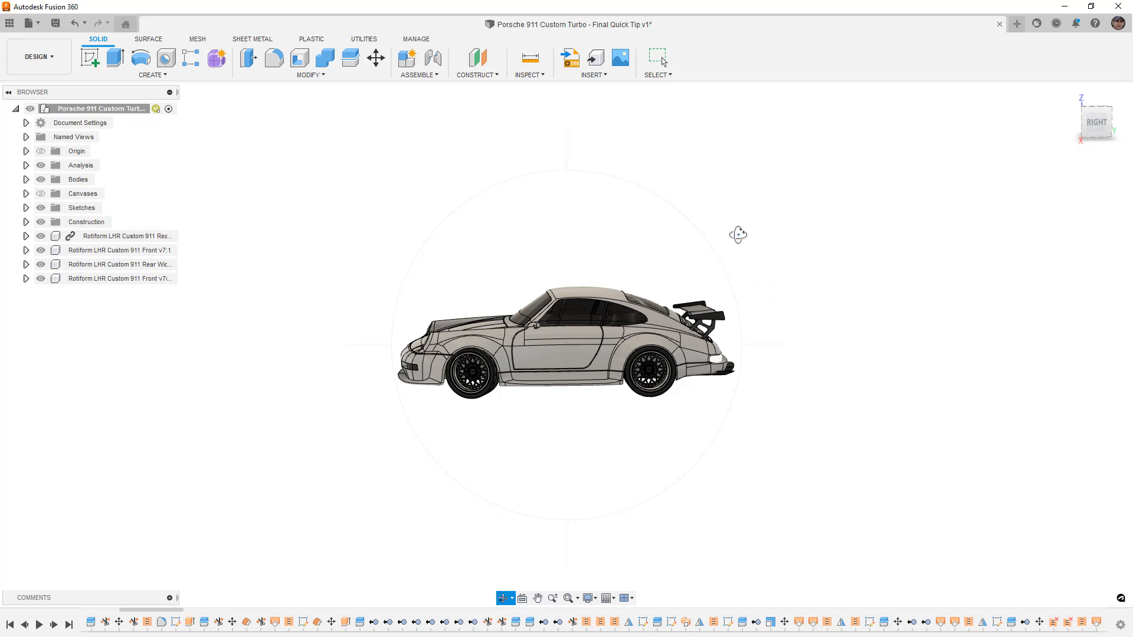
pyautogui.moveTo(622, 174)
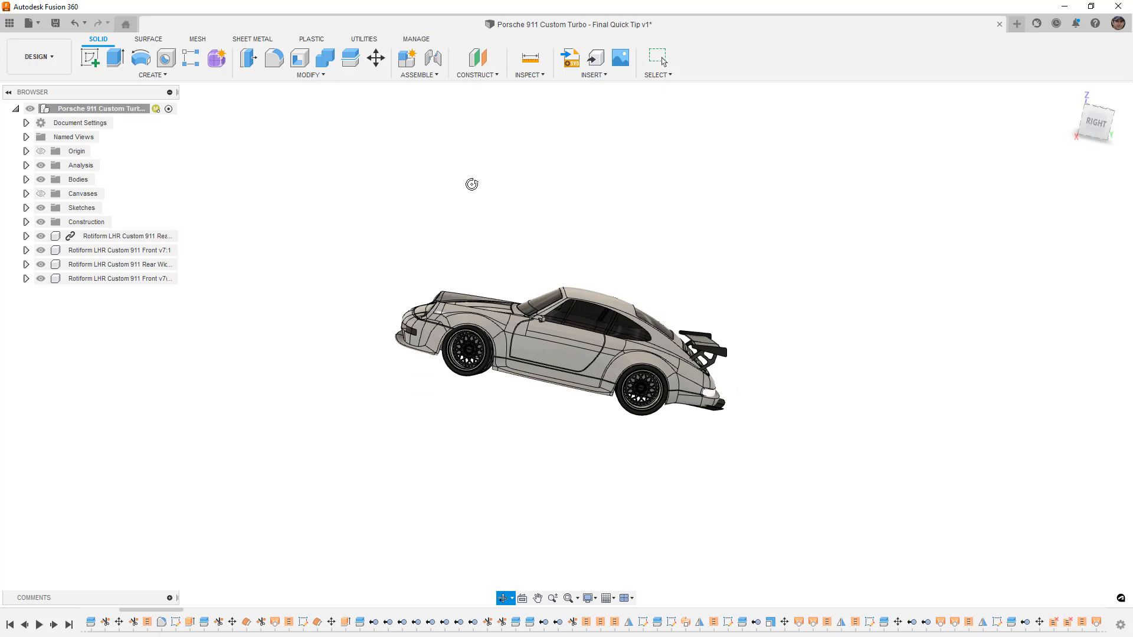
pyautogui.moveTo(471, 184); pyautogui.dragTo(441, 262)
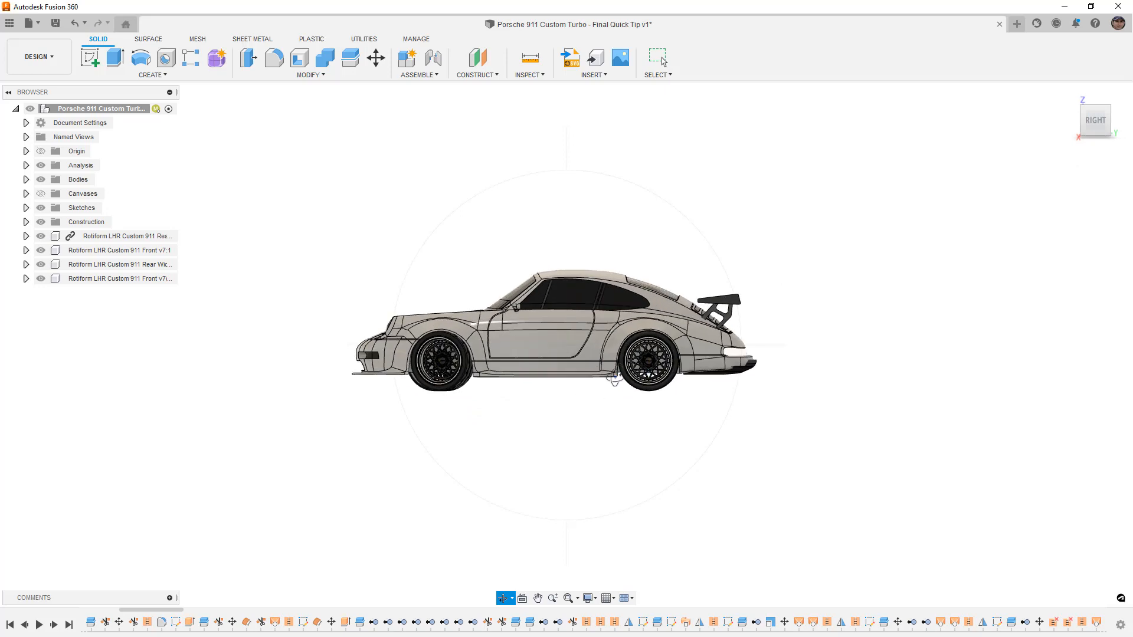
# Step: Orbit the Porsche to a front three-quarter view and reopen the orbit mode choices
pyautogui.moveTo(567, 340); pyautogui.dragTo(361, 261)
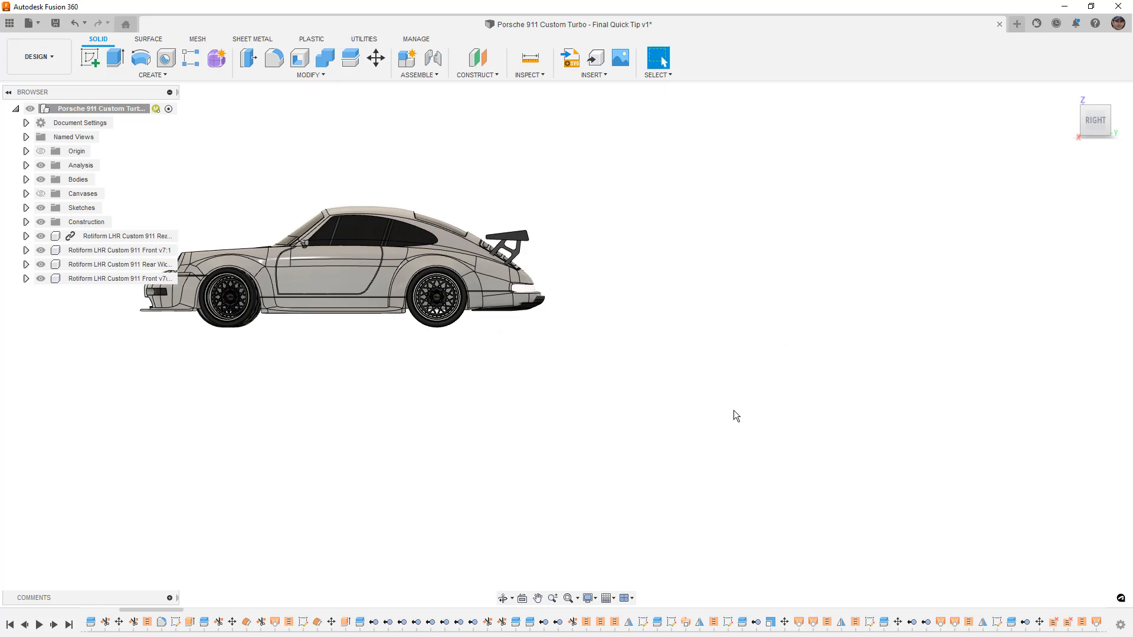
pyautogui.moveTo(693, 435)
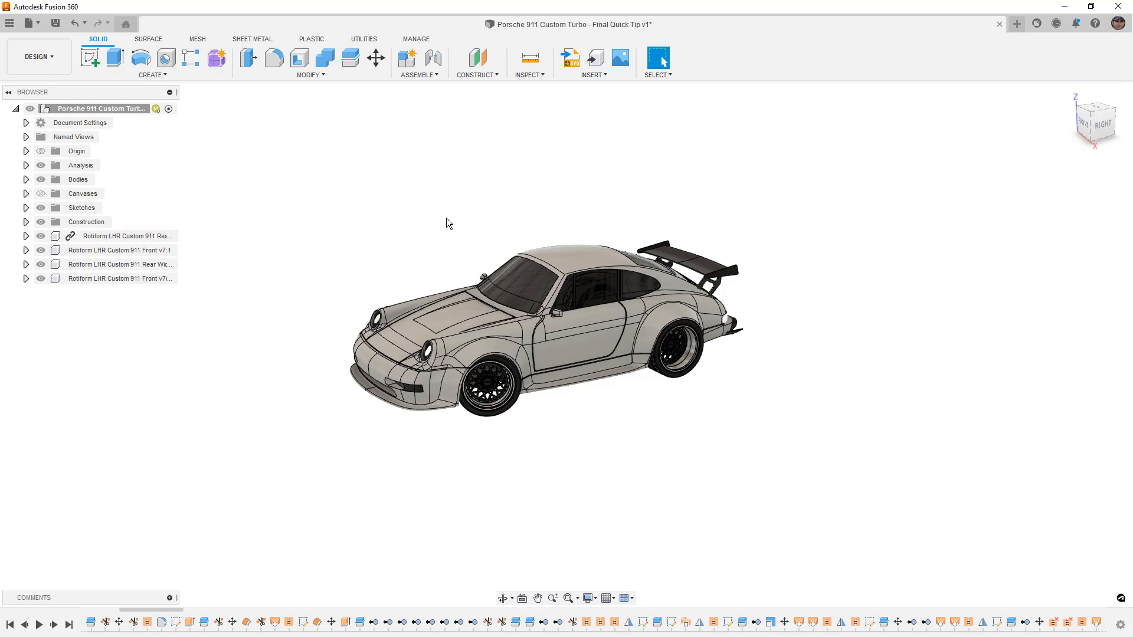
pyautogui.moveTo(489, 222)
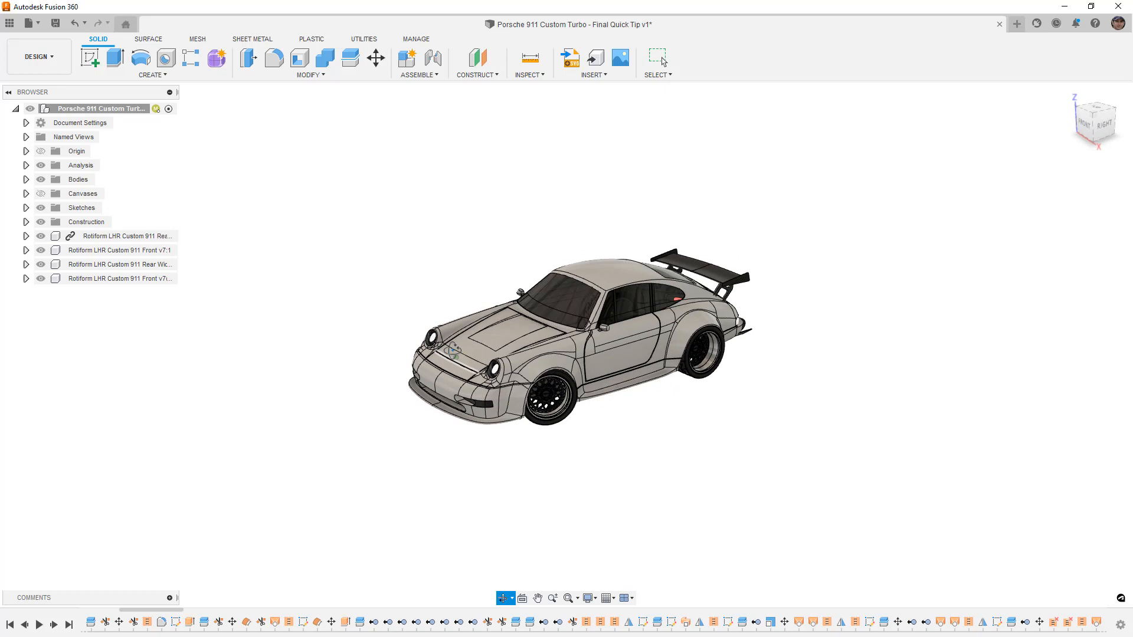
pyautogui.click(504, 598)
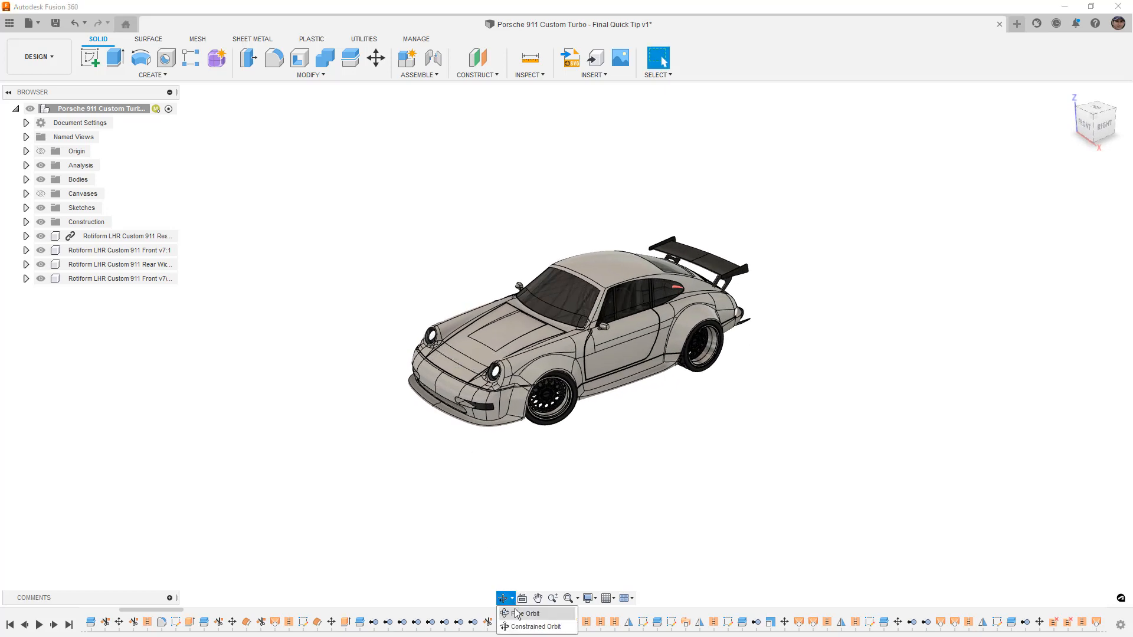